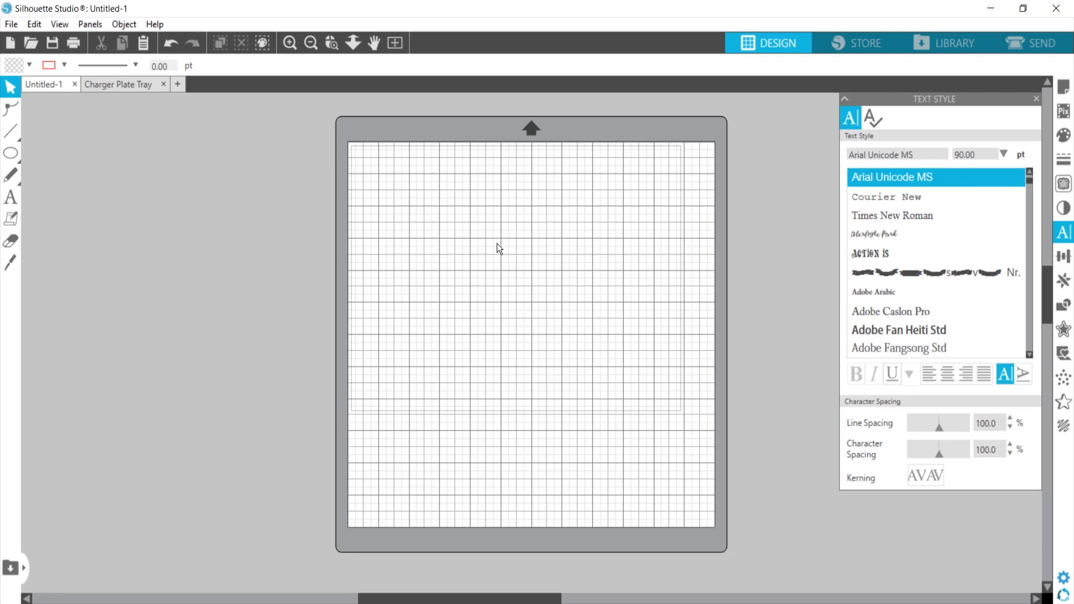
pyautogui.moveTo(486, 251)
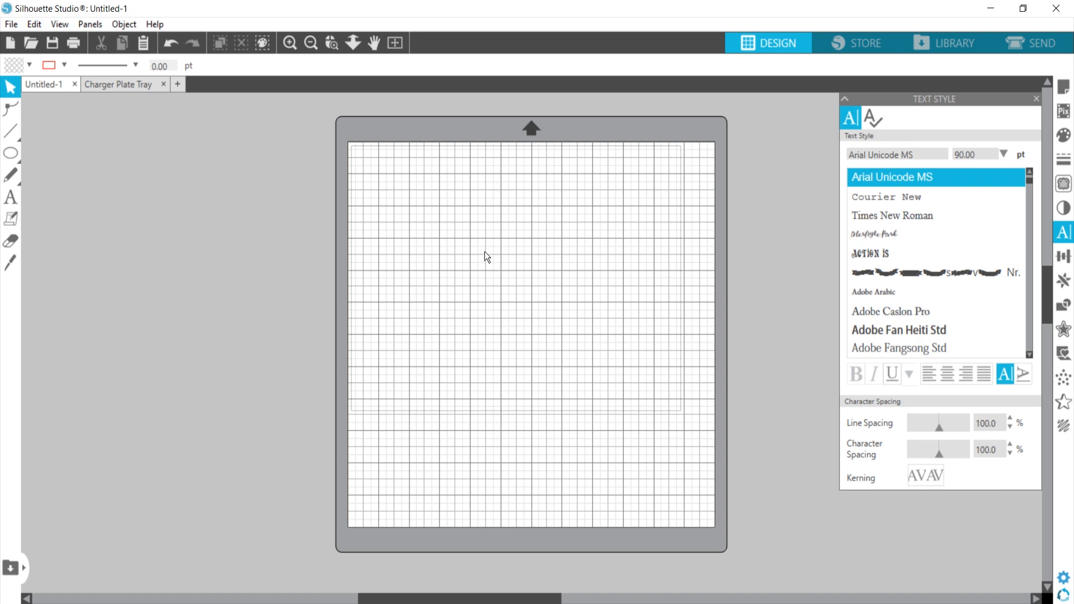
# - Draw a large circle, about 8.9 inches across, centered on the mat with the Ellipse tool
pyautogui.click(10, 152)
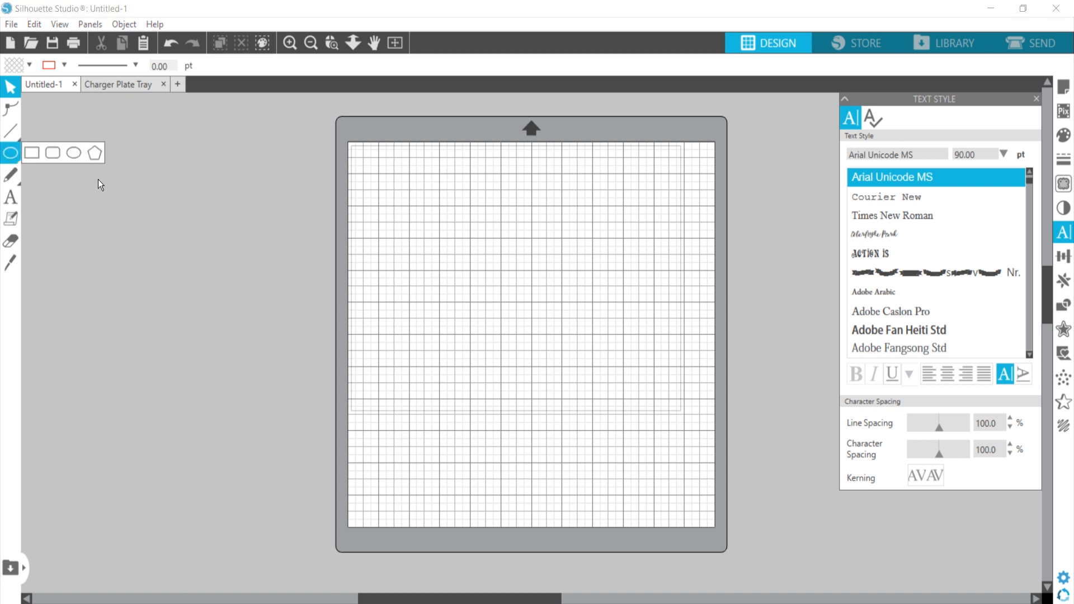
pyautogui.click(73, 152)
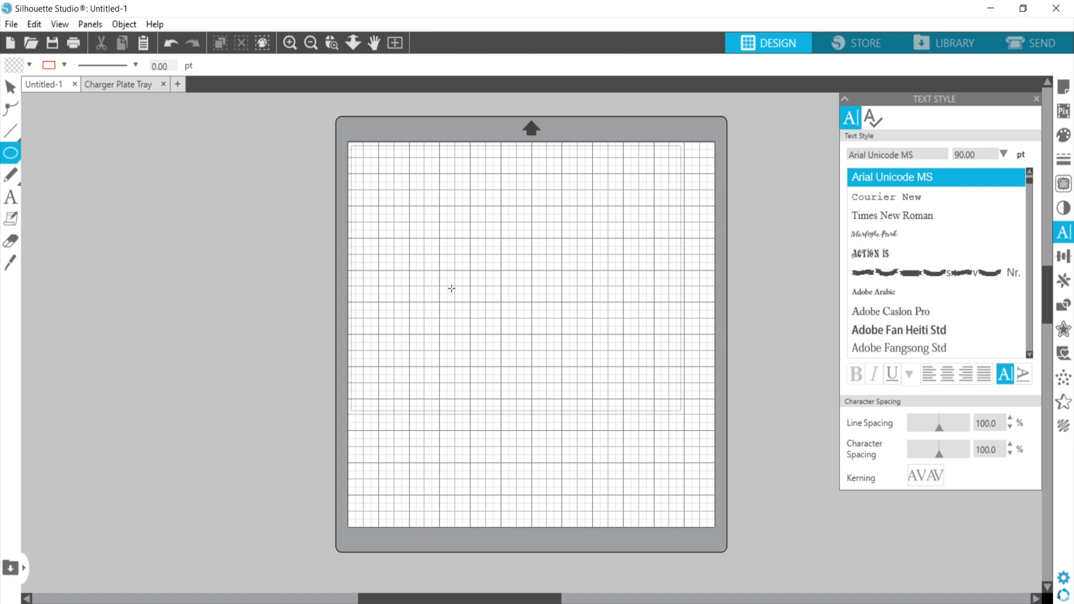
pyautogui.moveTo(443, 223)
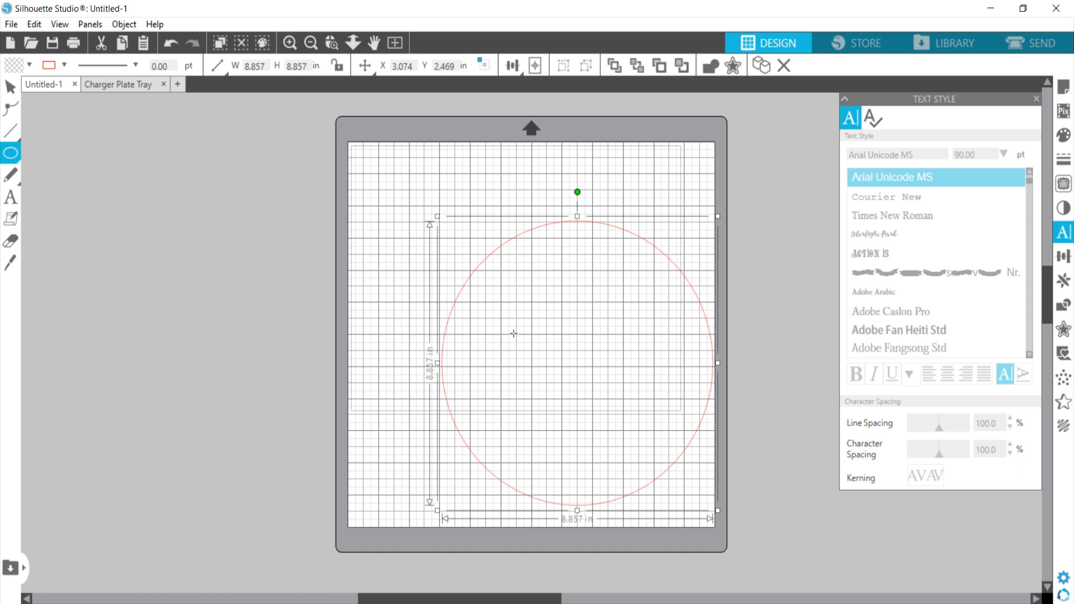
pyautogui.moveTo(445, 322)
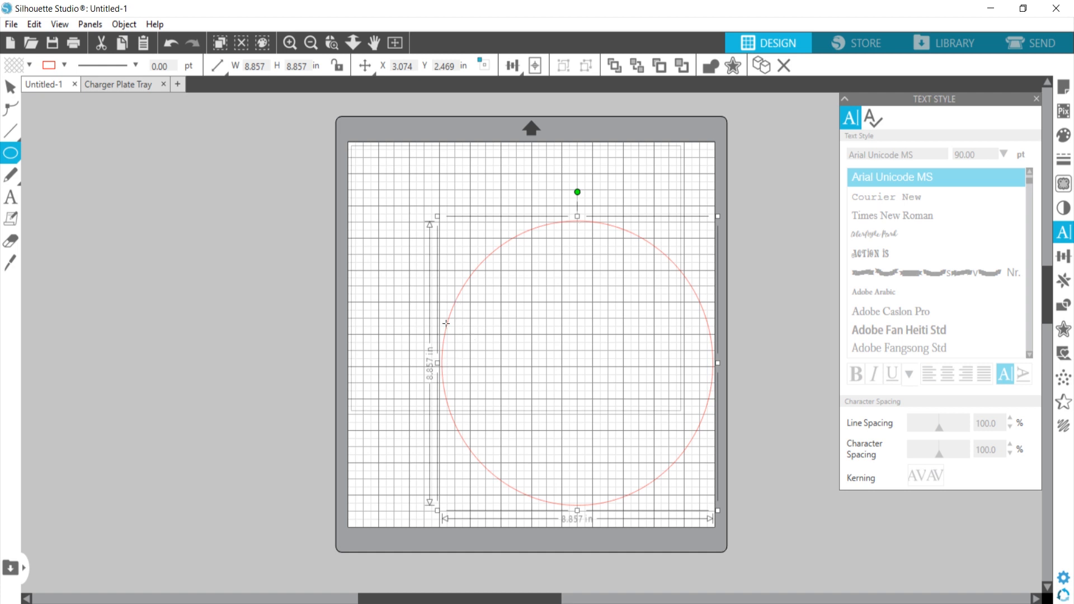
pyautogui.moveTo(28, 149)
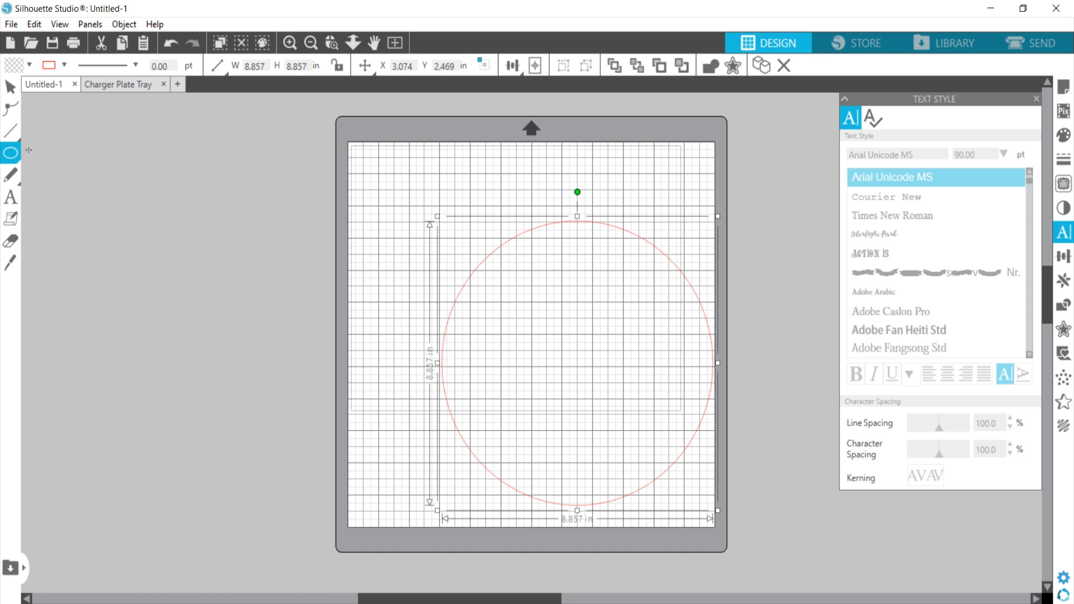
pyautogui.click(10, 88)
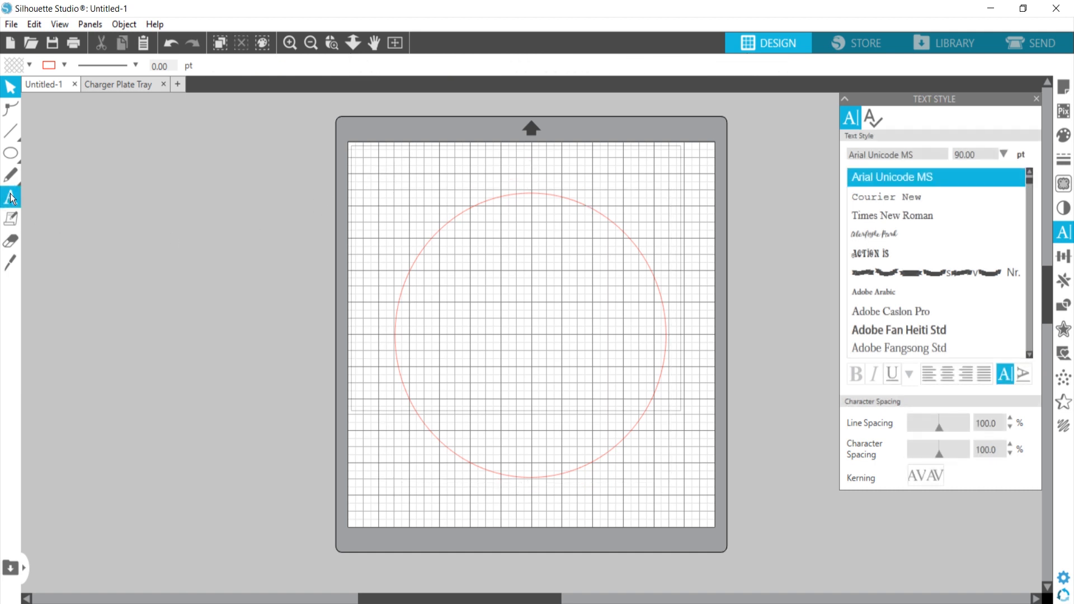
# - Type 'SNACKS' and 'APPETIZERS' on two lines near the top of the mat in Arial Unicode MS
pyautogui.click(10, 199)
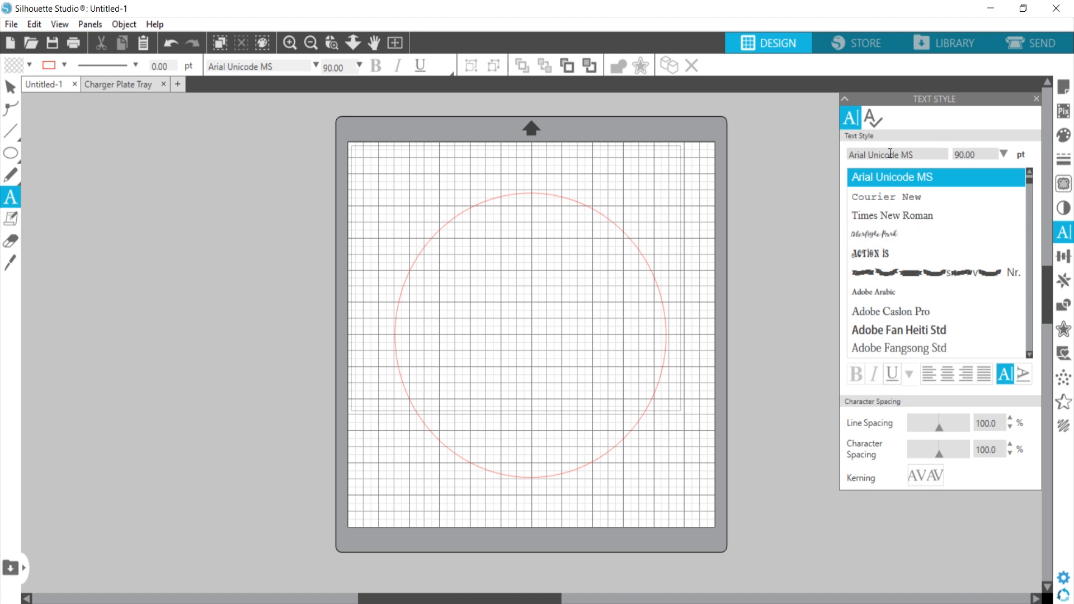
pyautogui.click(973, 154)
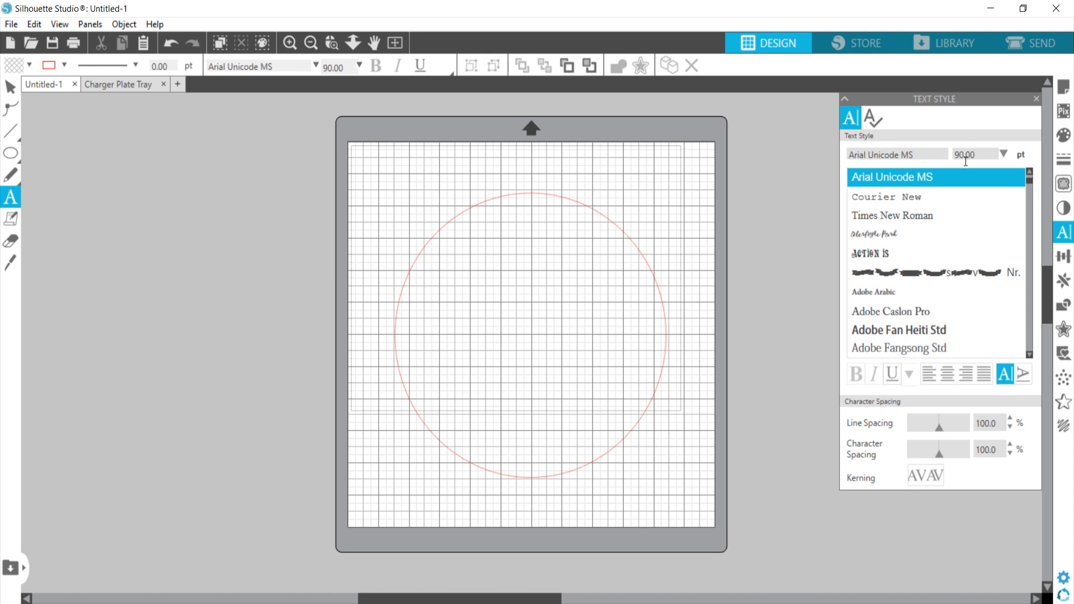
pyautogui.moveTo(945, 214)
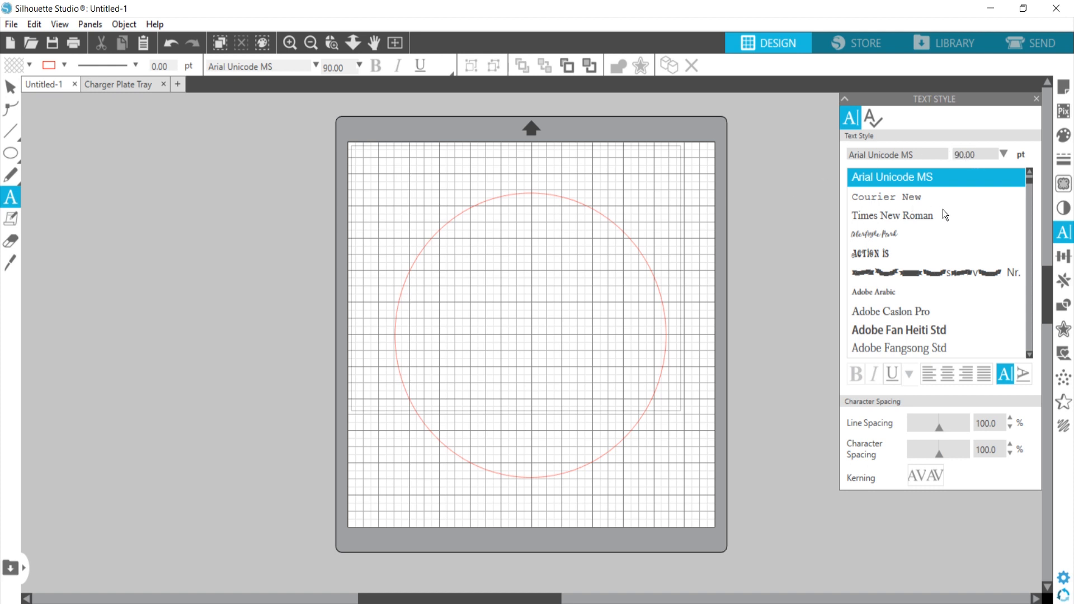
pyautogui.moveTo(766, 171)
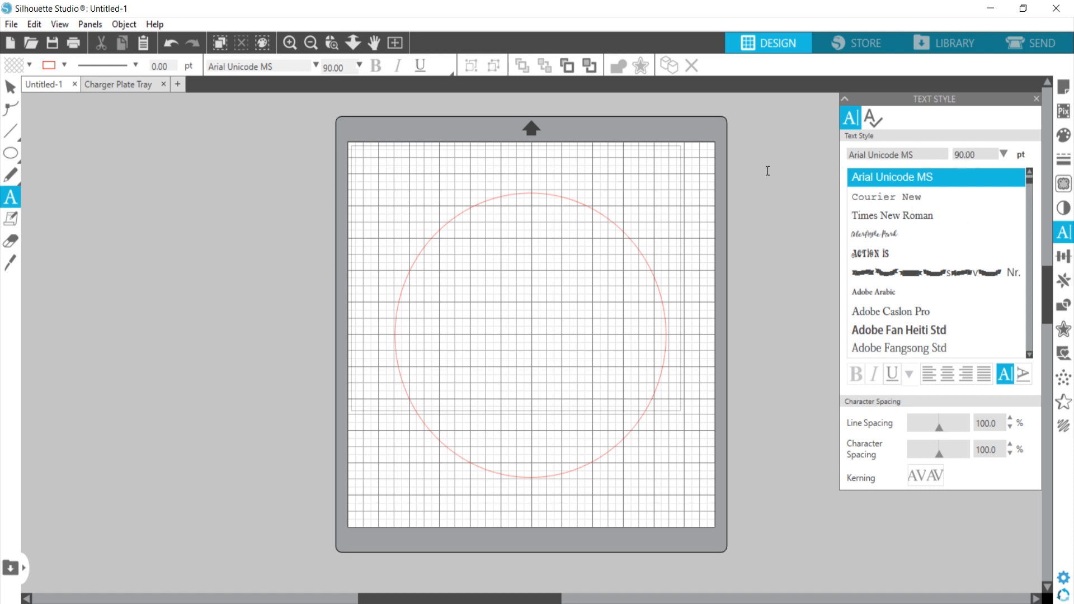
pyautogui.click(411, 189)
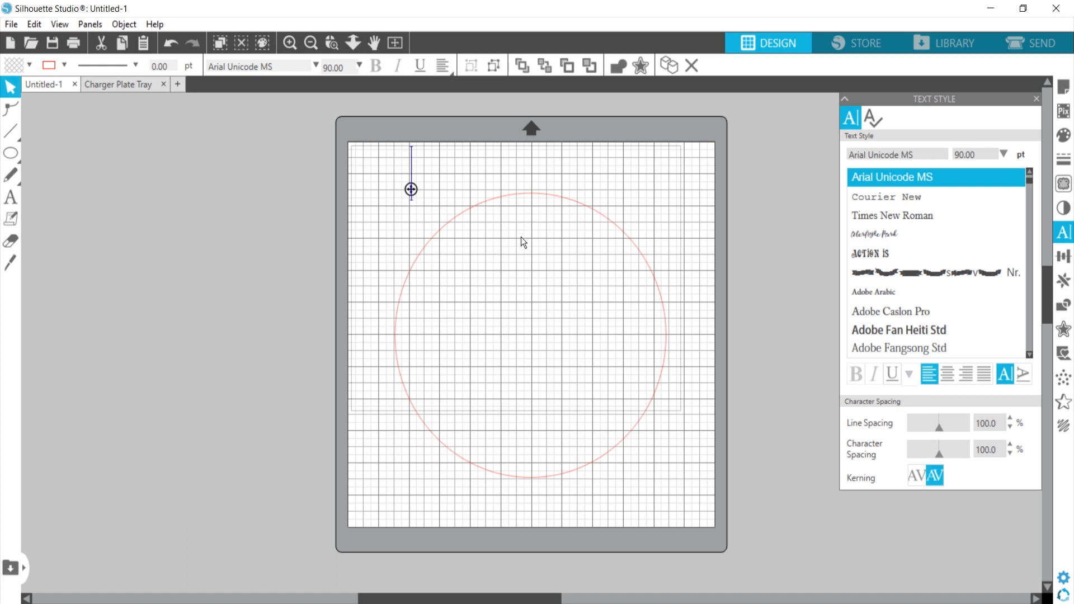
pyautogui.write('SN')
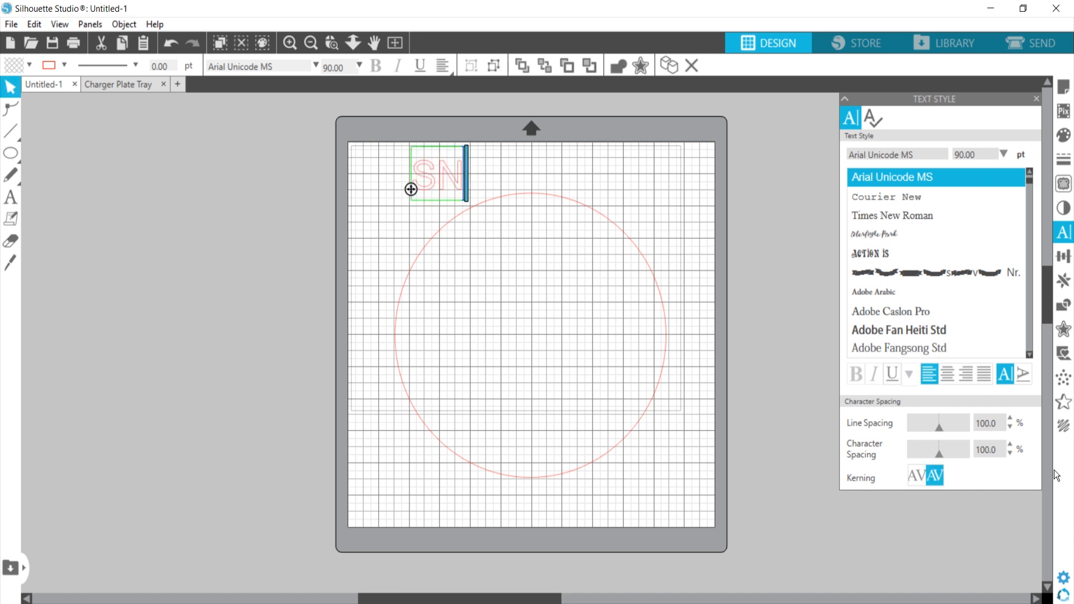
pyautogui.write('ACKS')
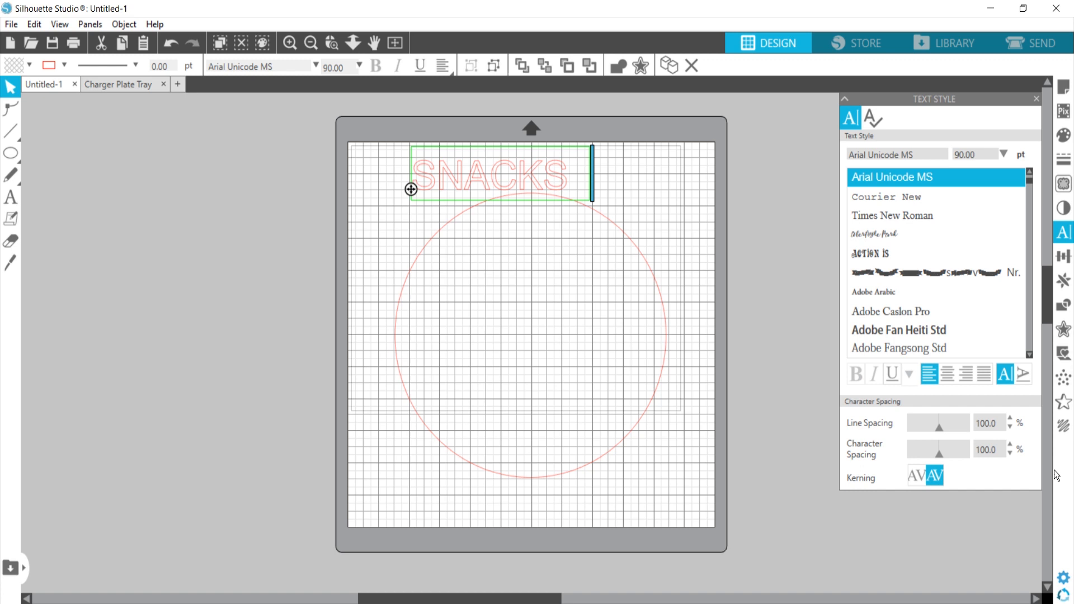
pyautogui.write('APPETIZ')
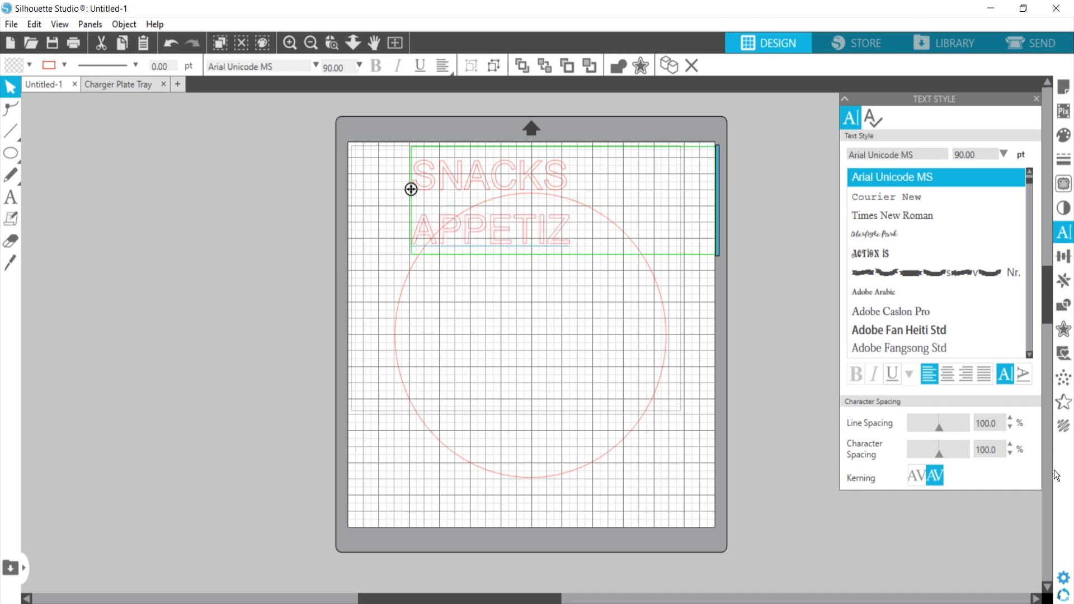
pyautogui.write('ERS')
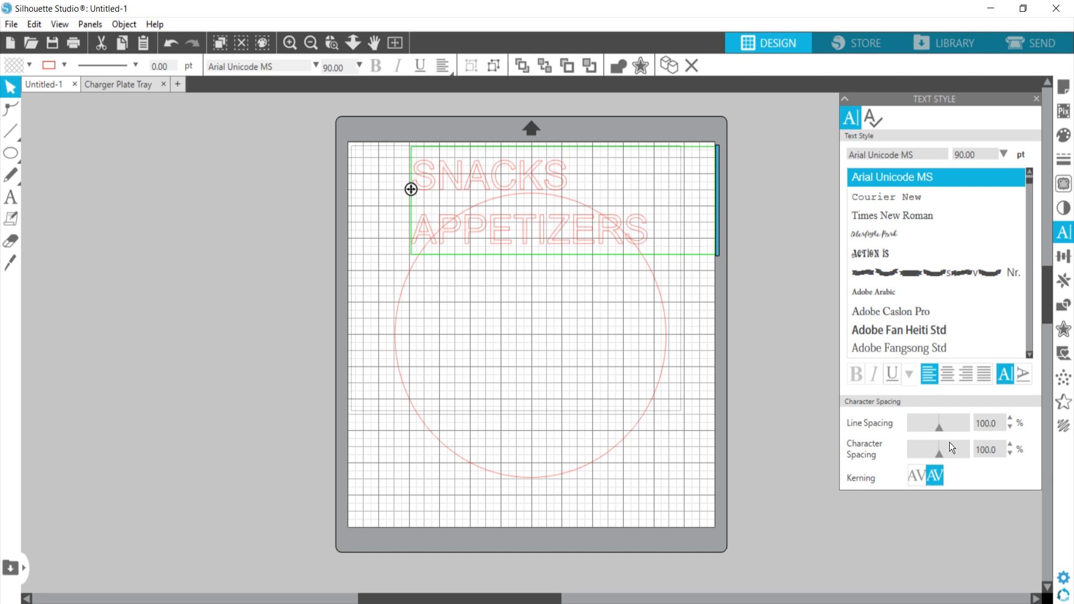
pyautogui.moveTo(433, 201)
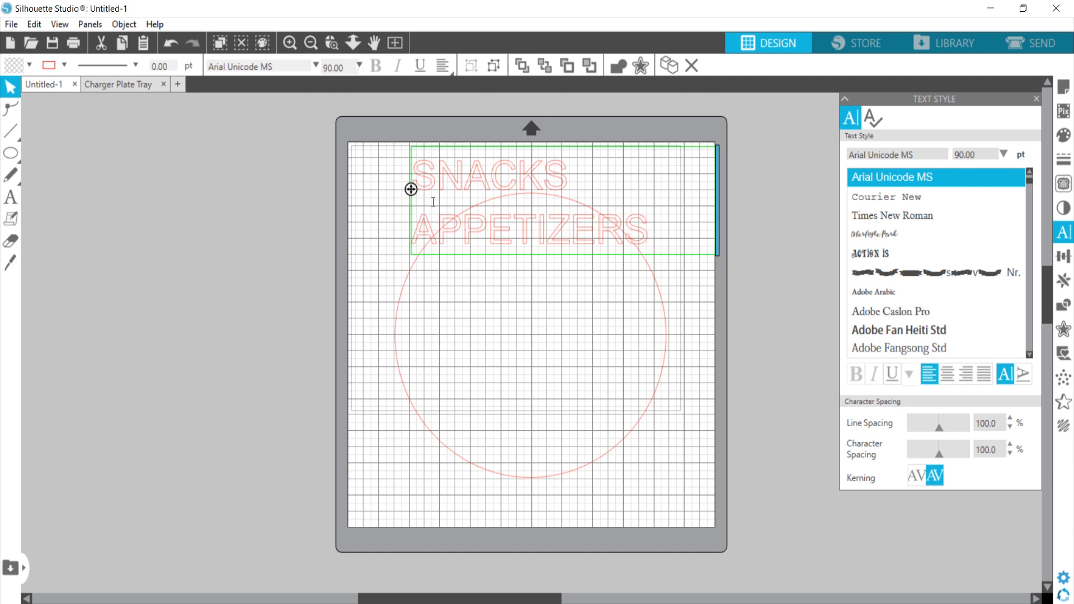
# - Wrap the text onto the guide circle's outline and add the word FOOD
pyautogui.click(647, 228)
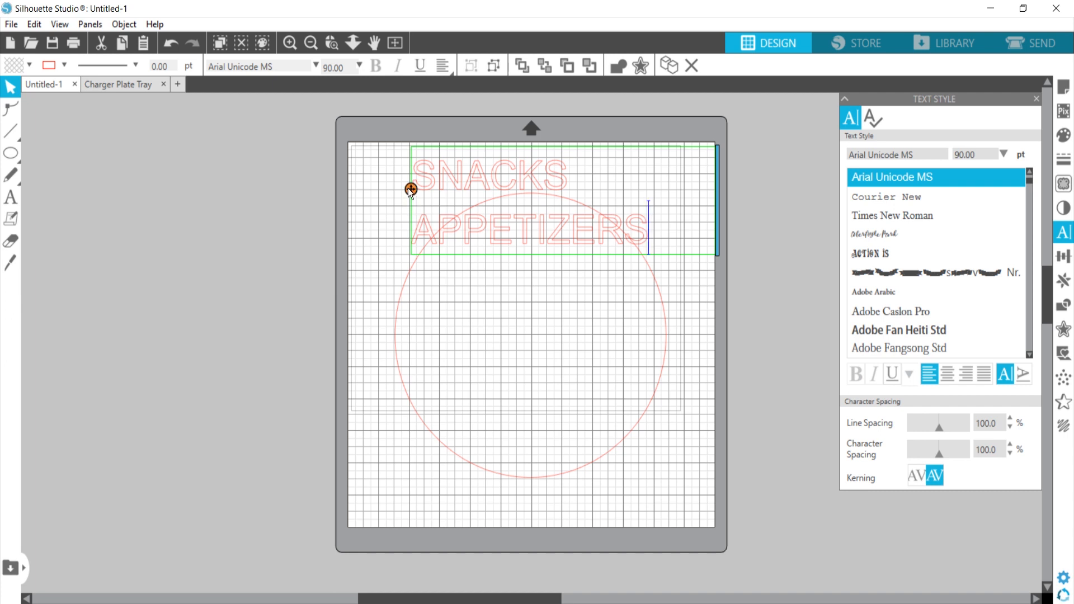
pyautogui.moveTo(411, 188); pyautogui.dragTo(431, 216)
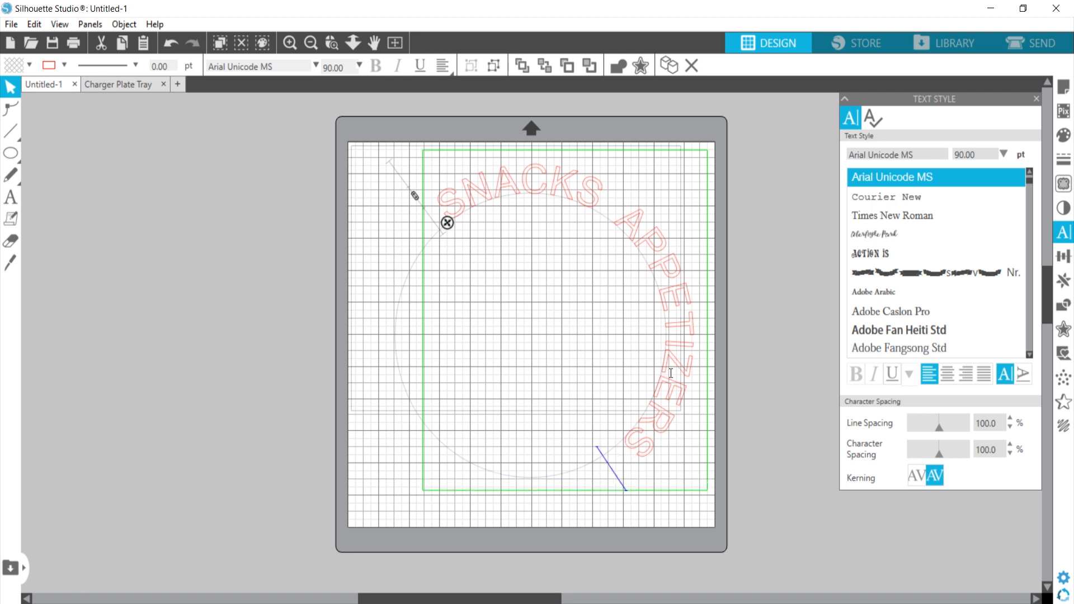
pyautogui.write('FOOD YUM EATS')
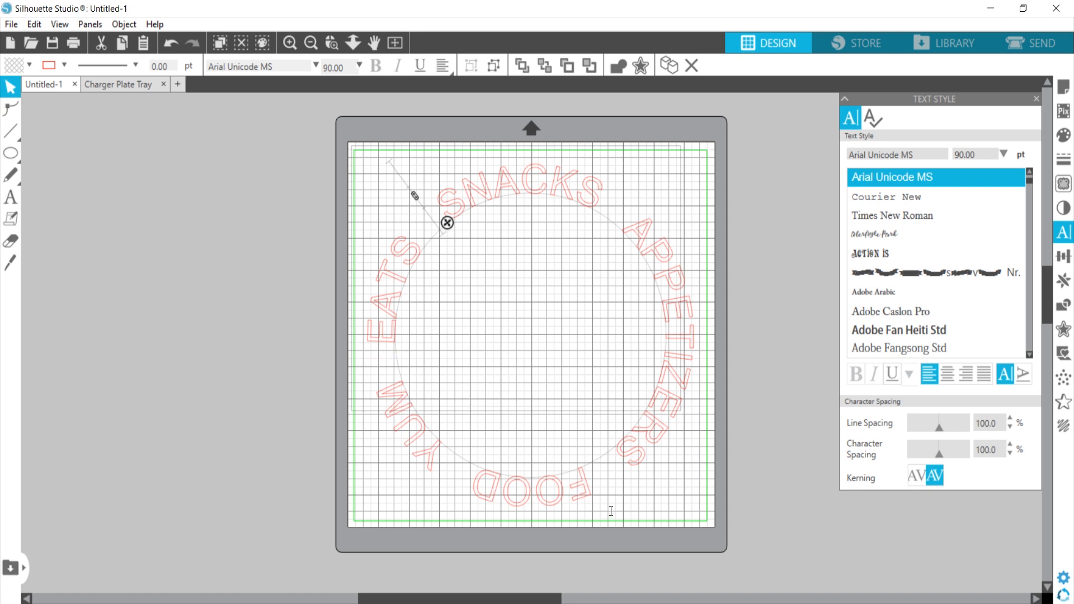
pyautogui.moveTo(556, 228)
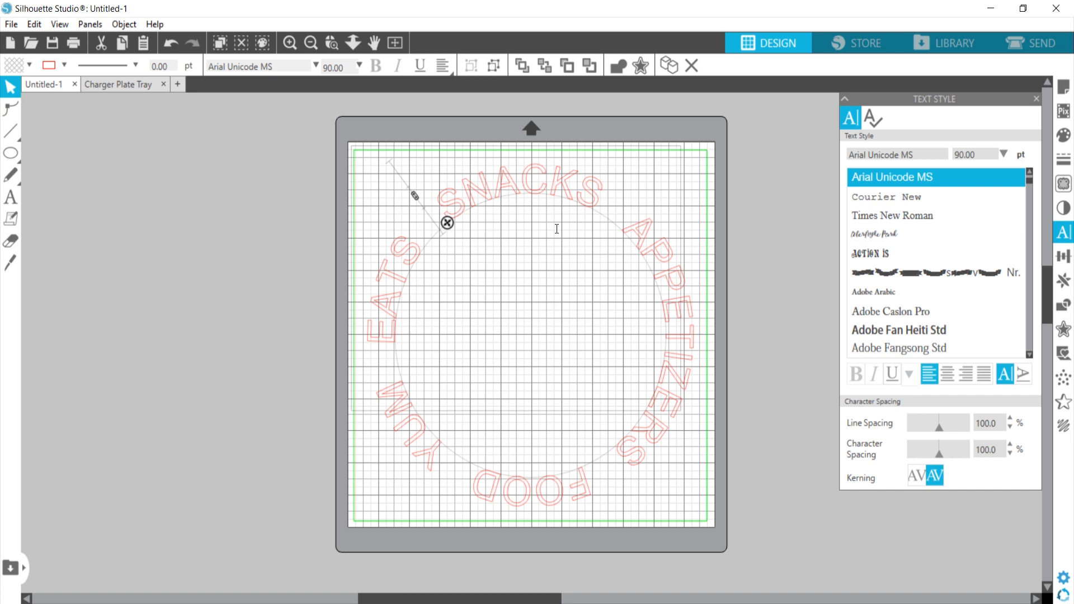
pyautogui.moveTo(345, 336)
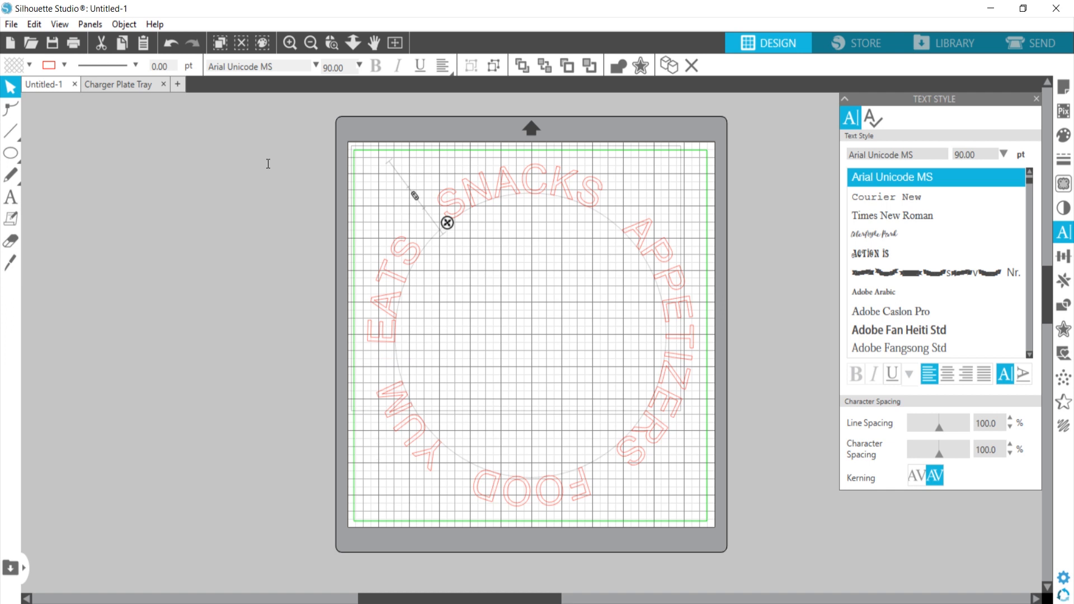
# - Finish editing the curved text and select the words together with the circle
pyautogui.click(11, 198)
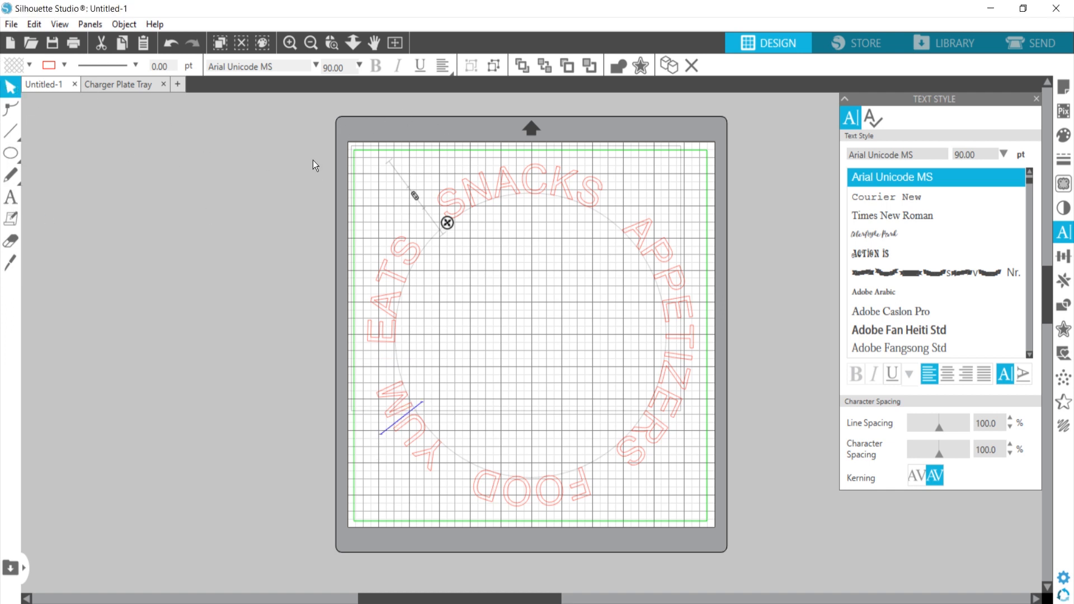
pyautogui.moveTo(659, 169)
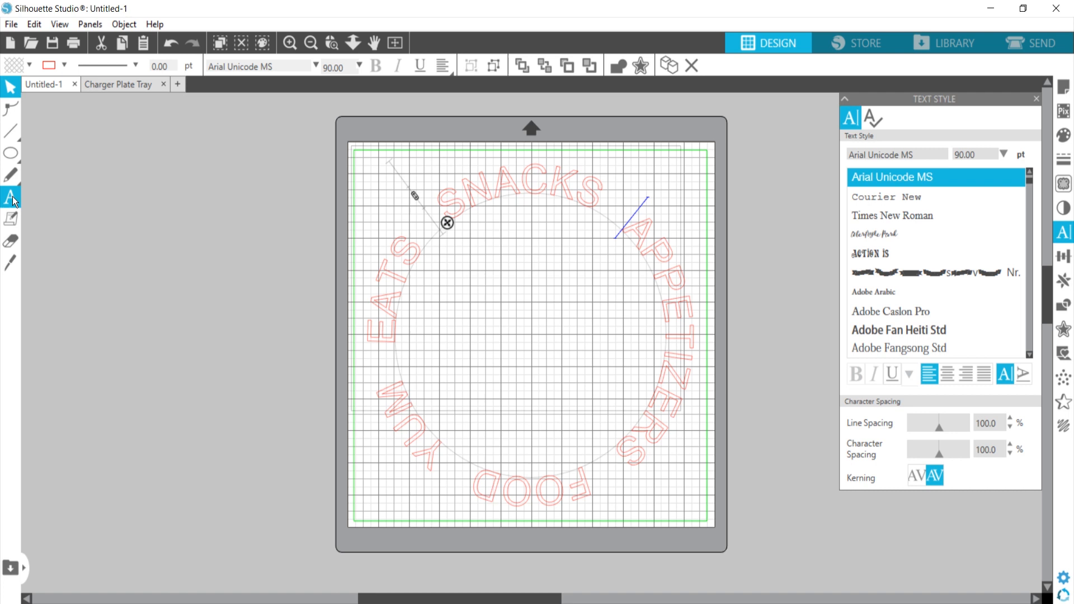
pyautogui.click(11, 153)
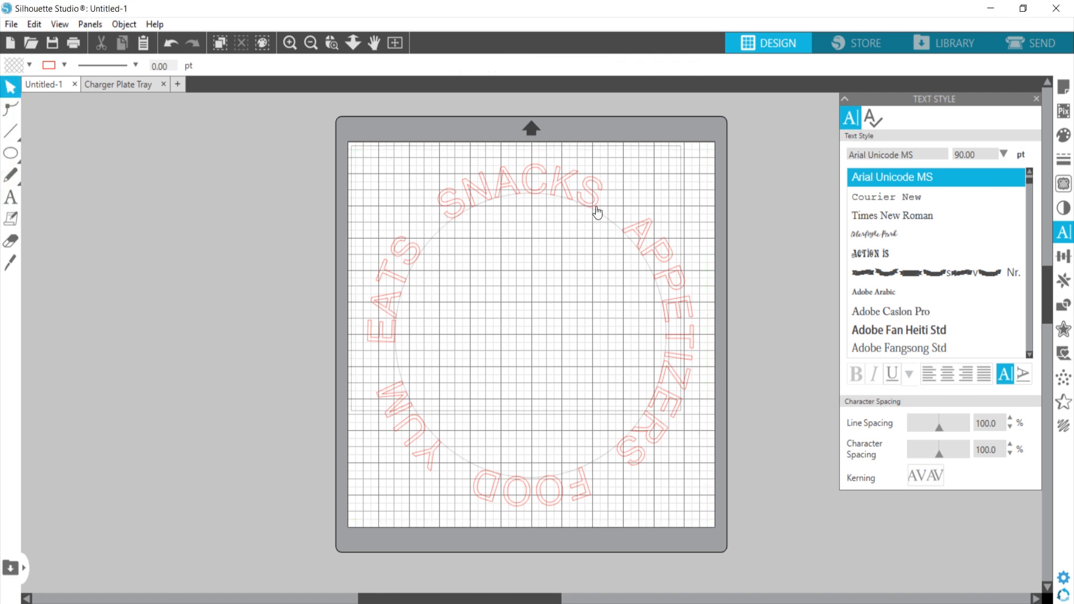
pyautogui.click(531, 205)
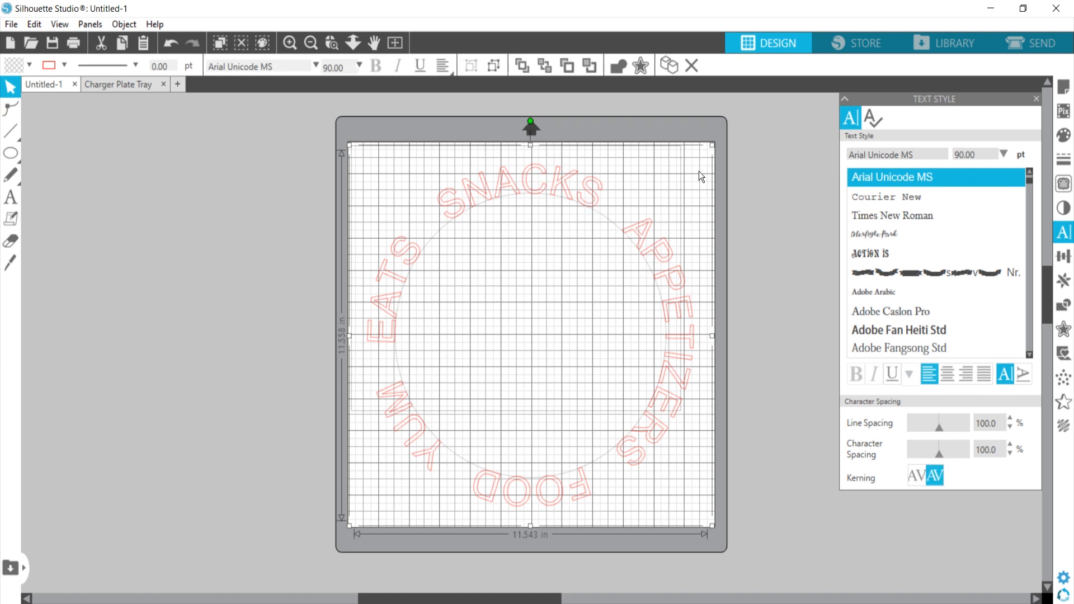
pyautogui.moveTo(513, 199)
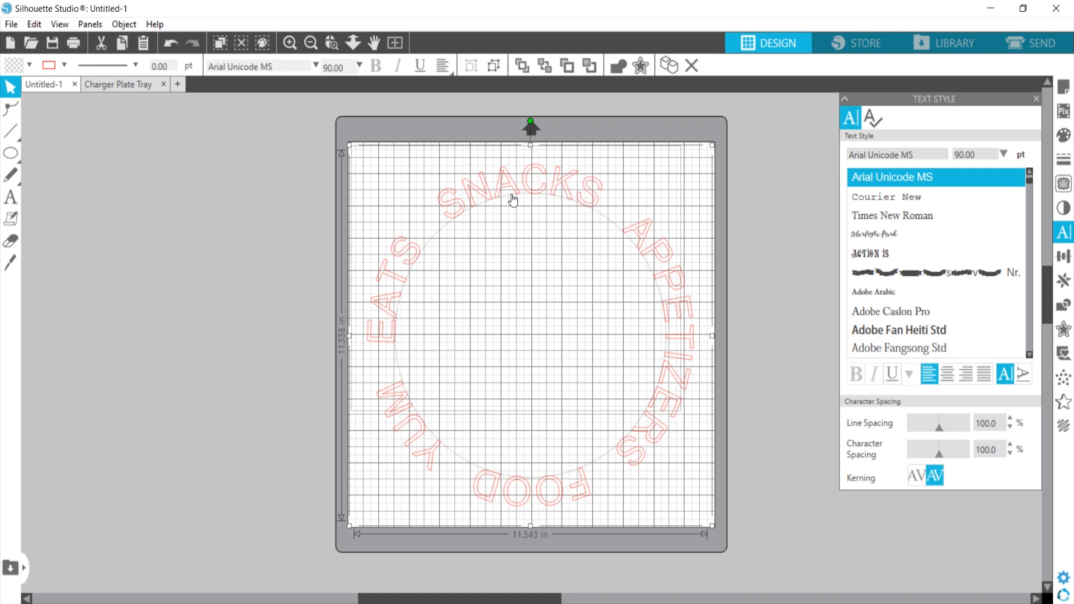
pyautogui.moveTo(346, 169)
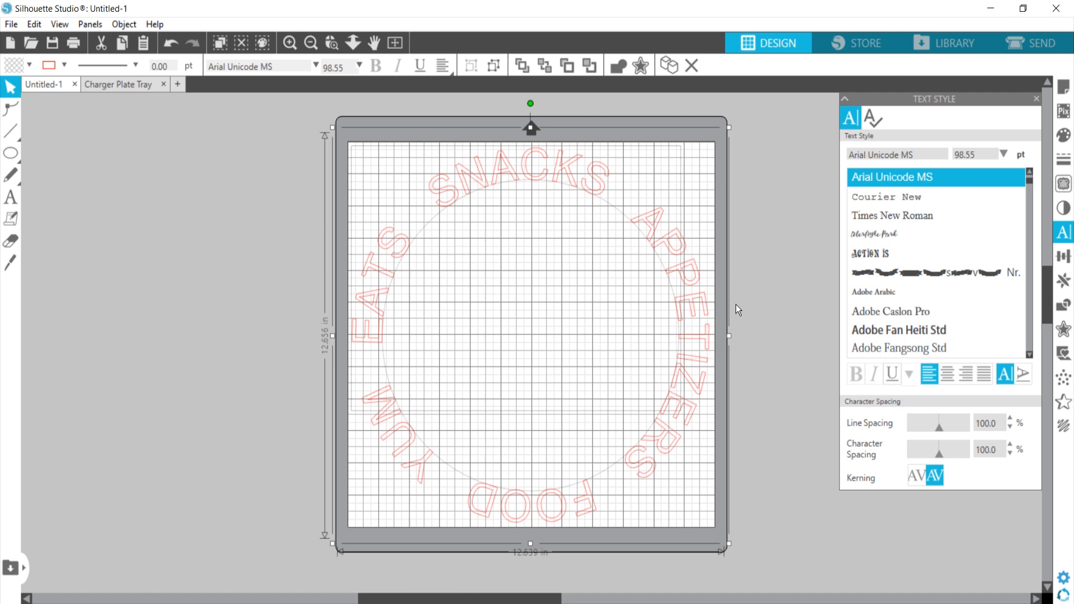
pyautogui.moveTo(546, 189)
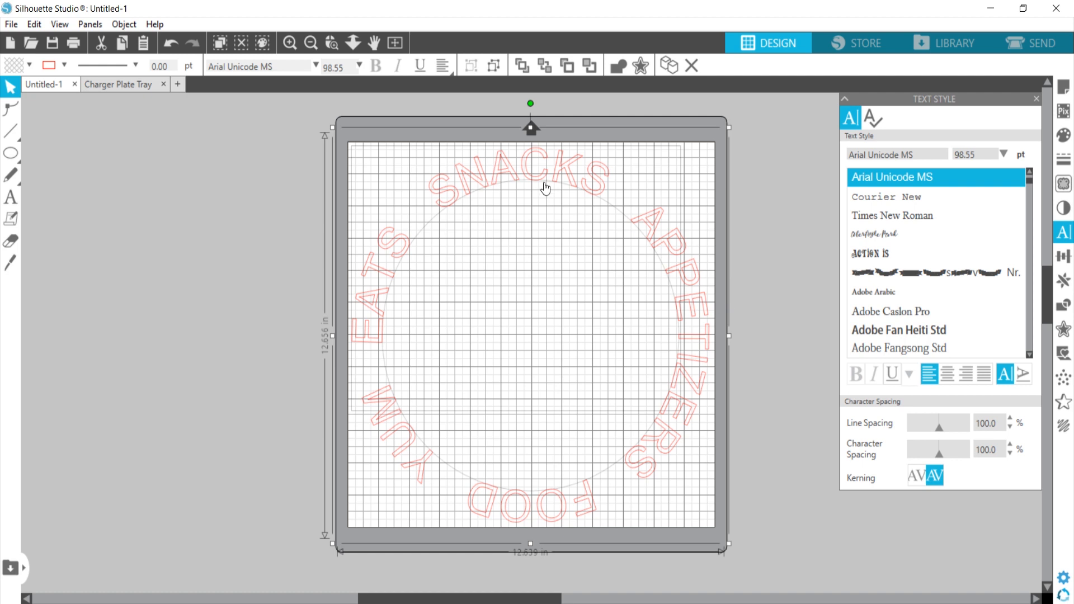
pyautogui.moveTo(577, 252)
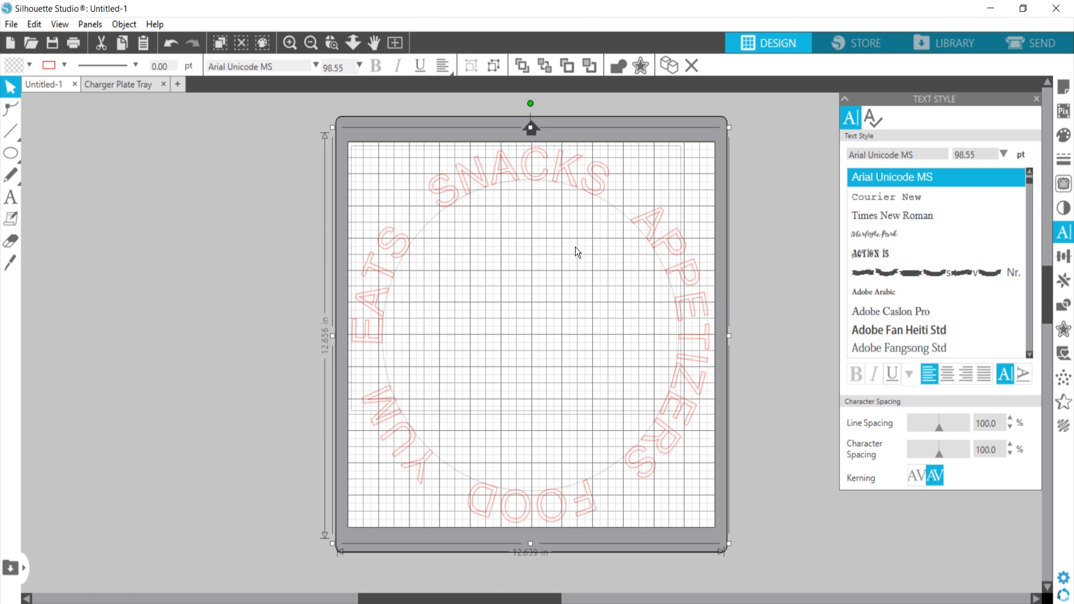
pyautogui.moveTo(548, 260)
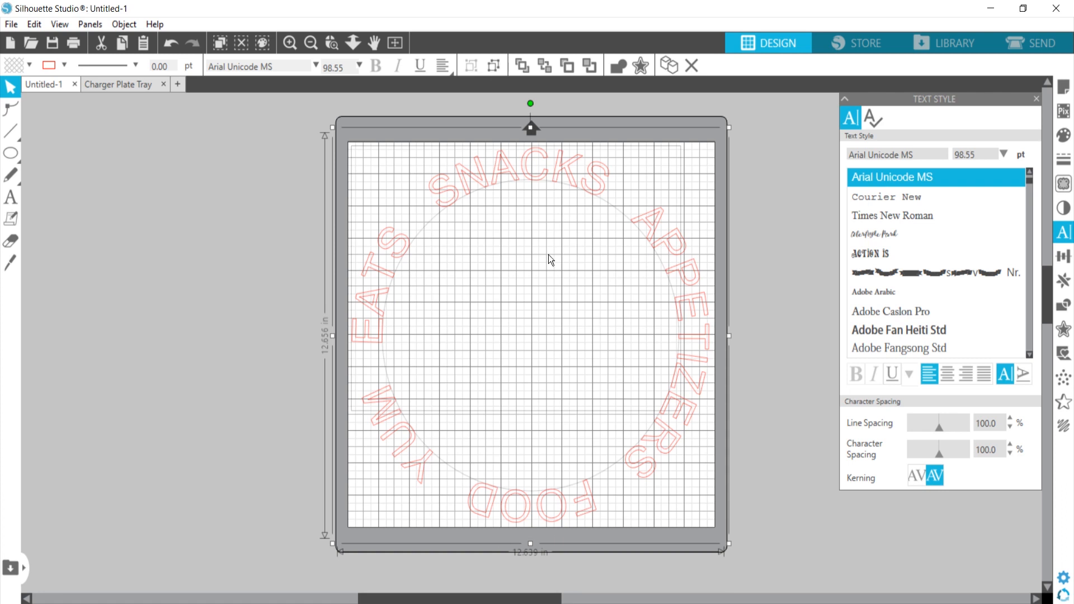
pyautogui.moveTo(317, 180)
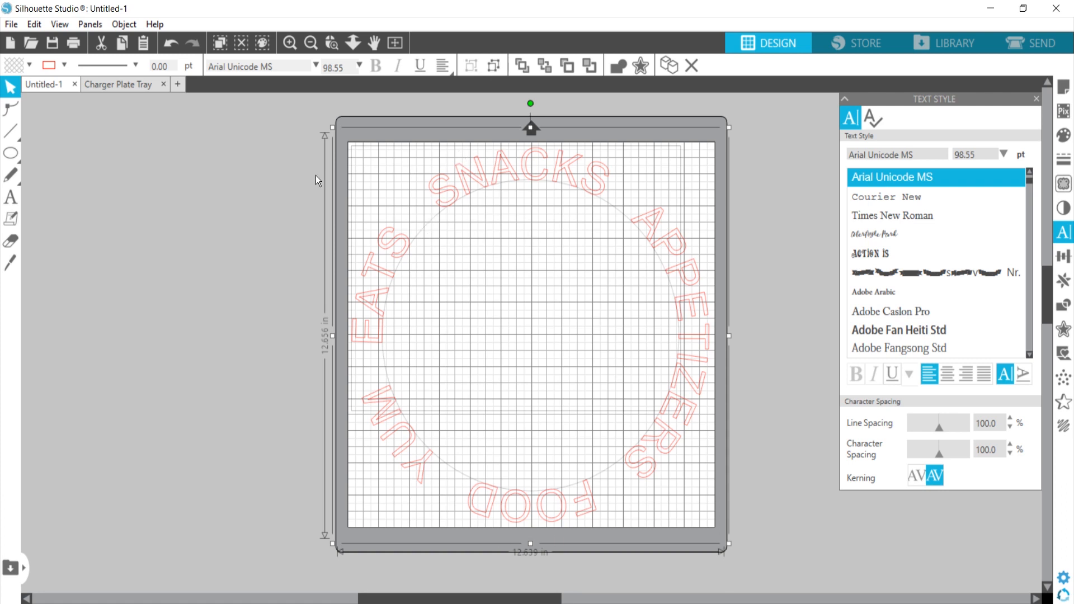
pyautogui.moveTo(643, 473)
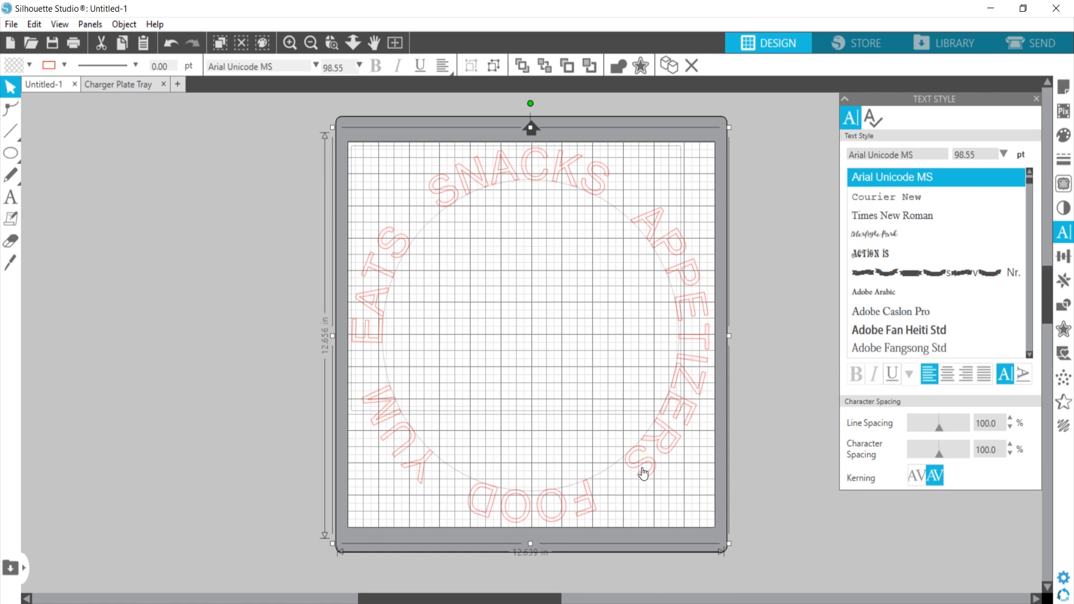
# - Convert the curved words to paths and select the guide circle for removal
pyautogui.rightClick(643, 472)
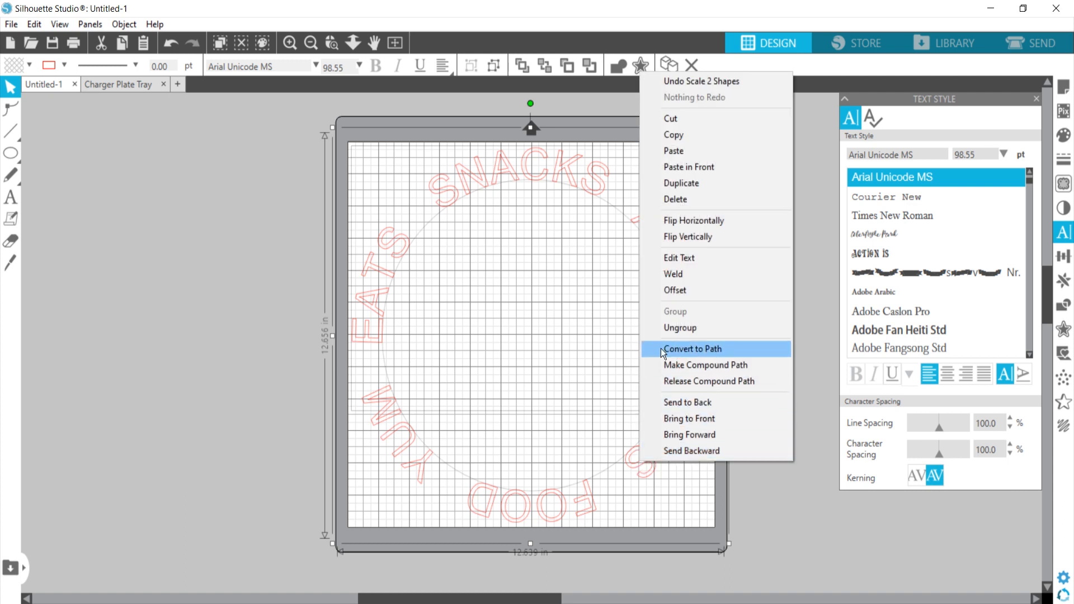
pyautogui.click(691, 348)
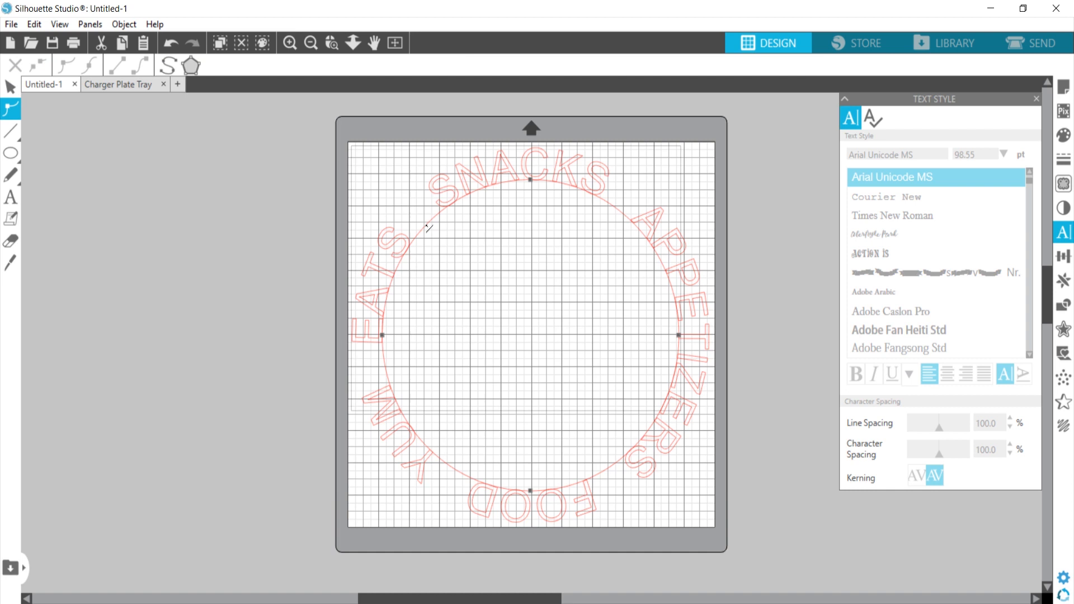
pyautogui.moveTo(510, 295)
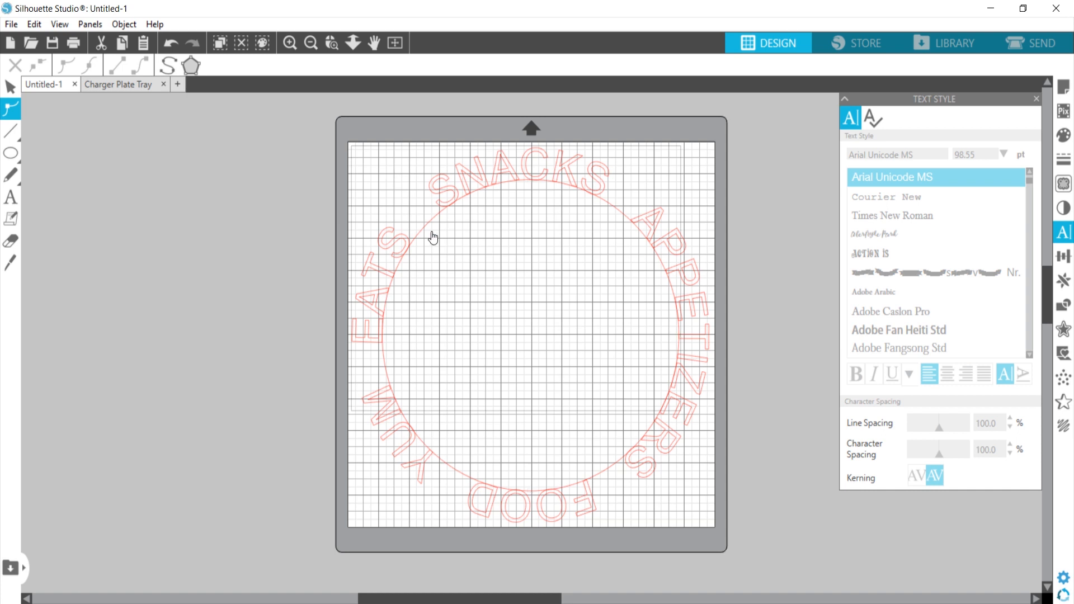
pyautogui.click(438, 229)
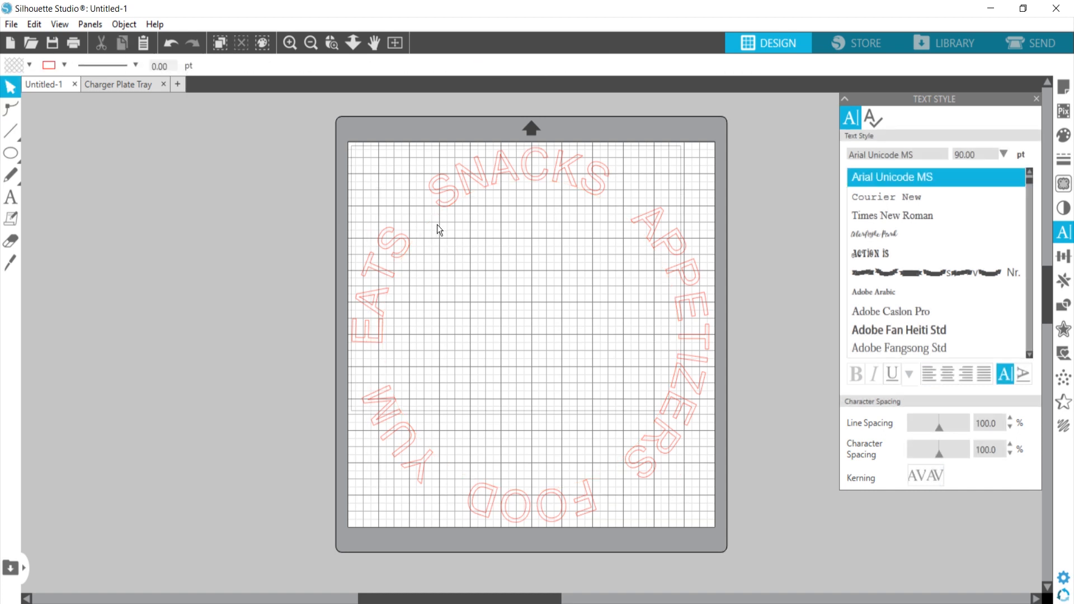
pyautogui.moveTo(624, 534)
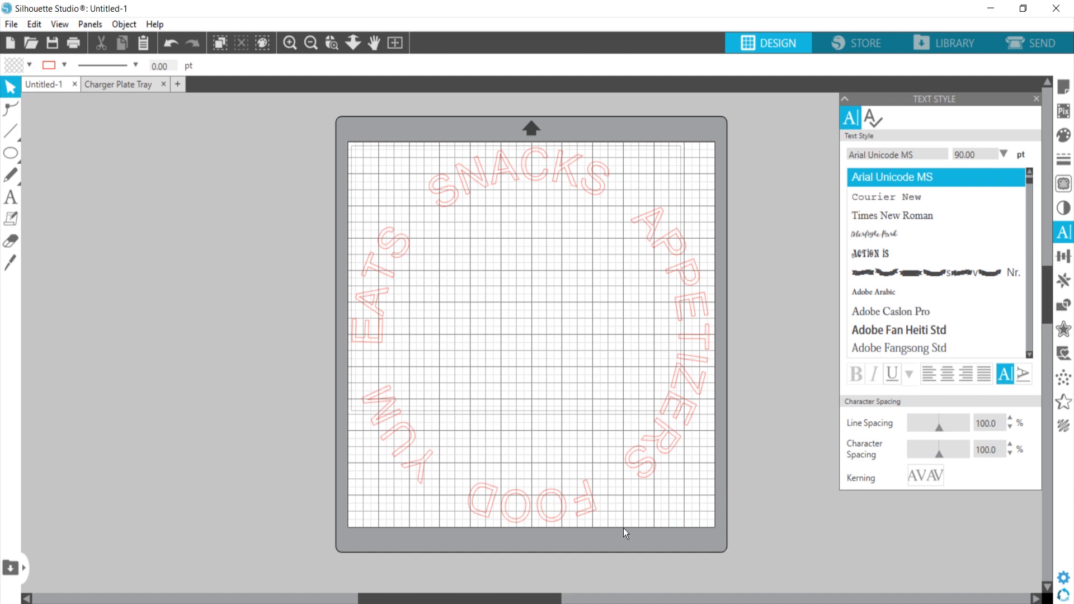
pyautogui.moveTo(636, 518)
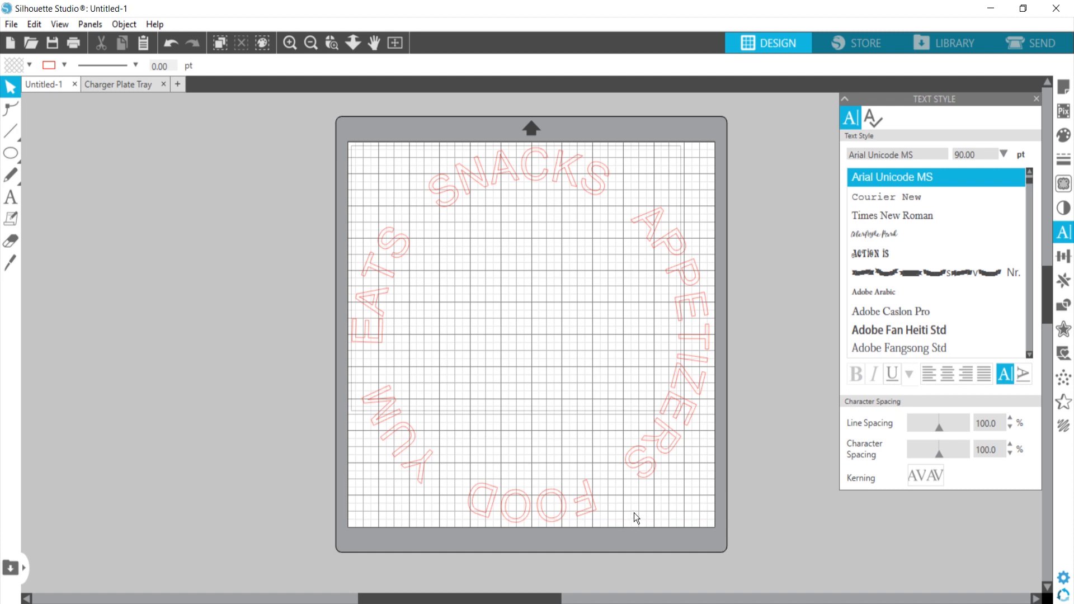
pyautogui.moveTo(630, 503)
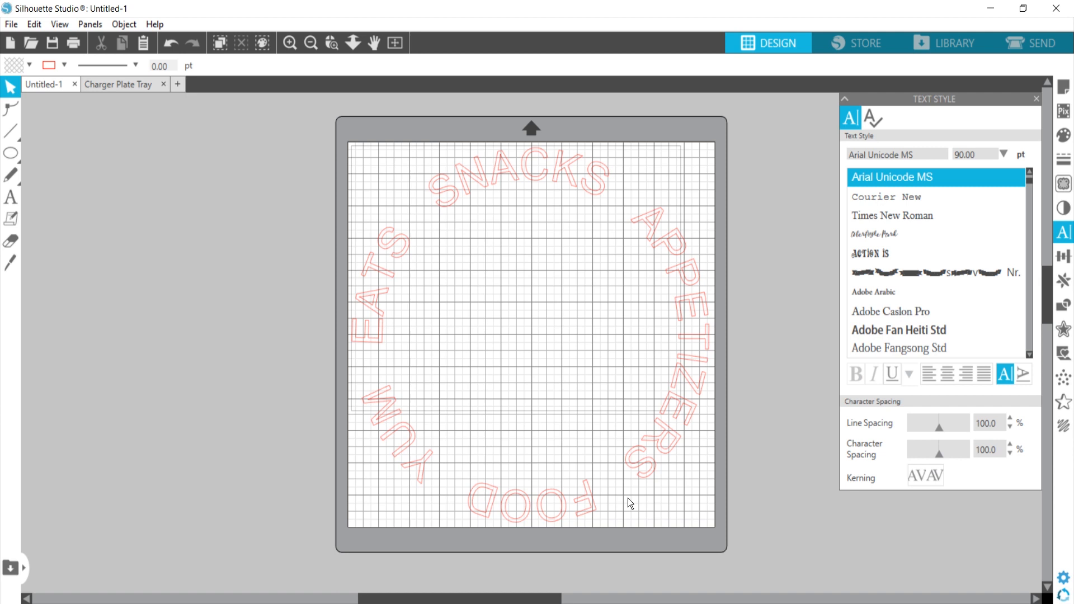
pyautogui.moveTo(622, 492)
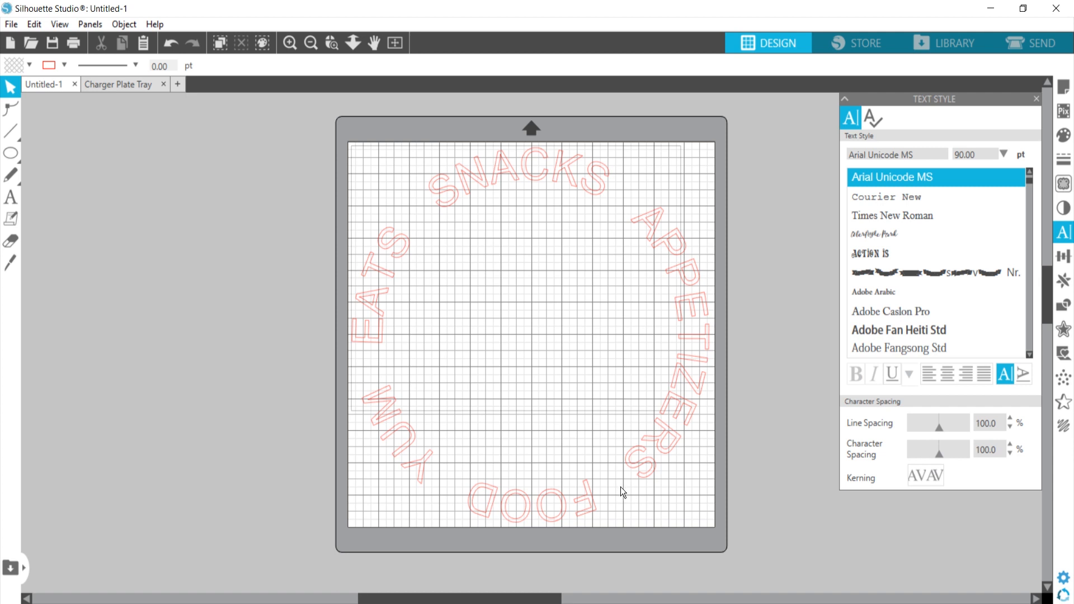
pyautogui.moveTo(631, 498)
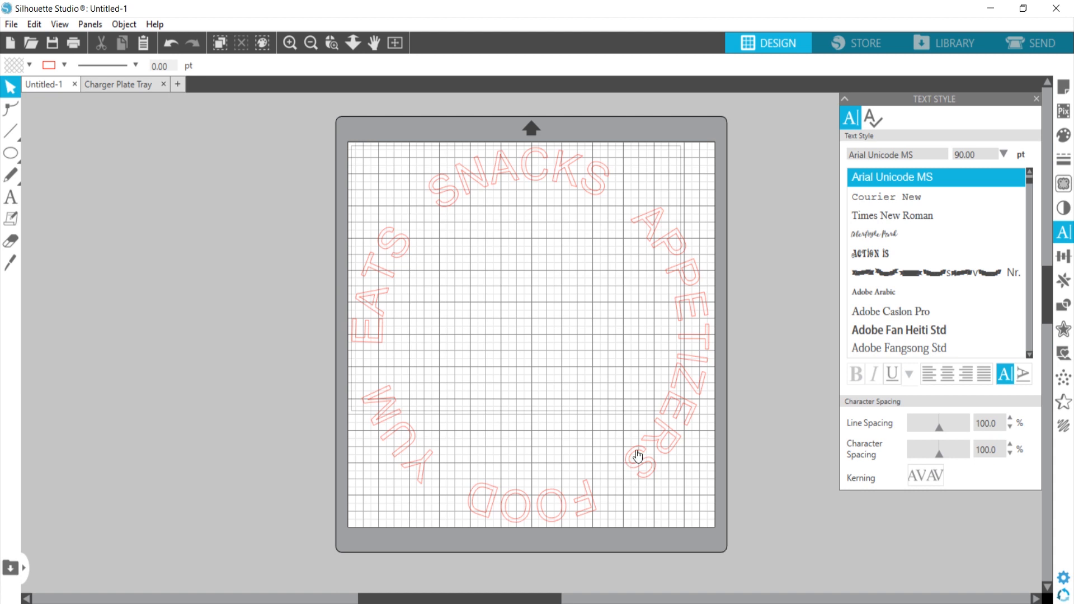
pyautogui.moveTo(479, 203)
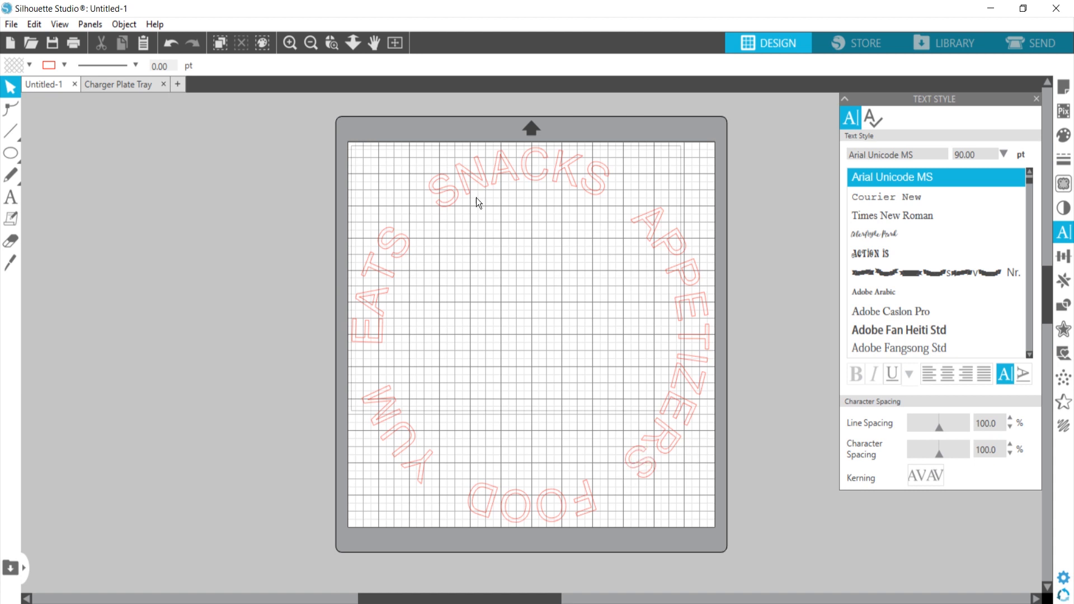
pyautogui.moveTo(553, 450)
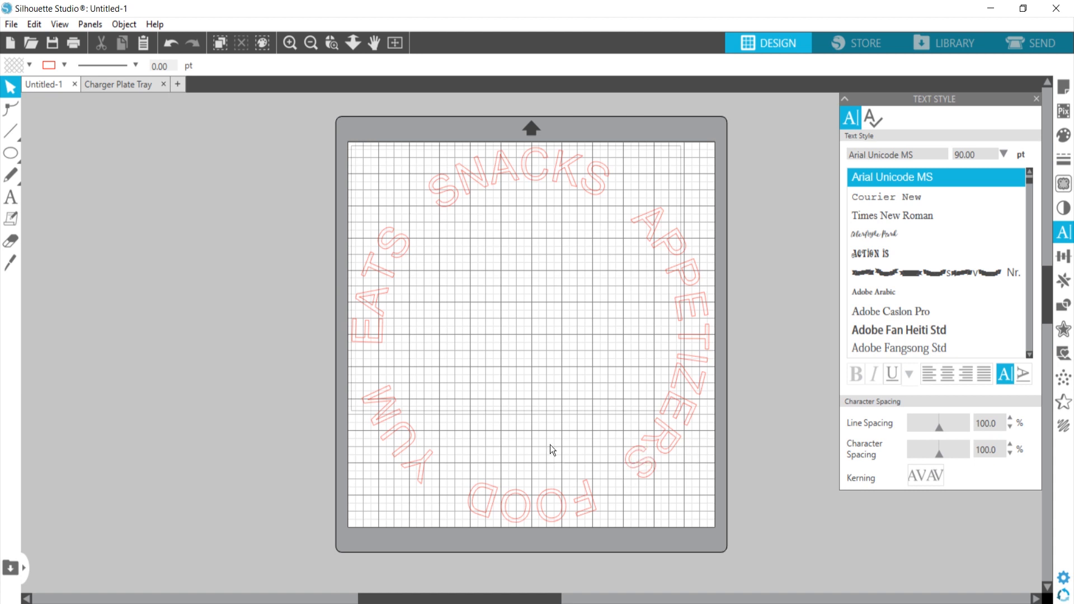
pyautogui.moveTo(546, 446)
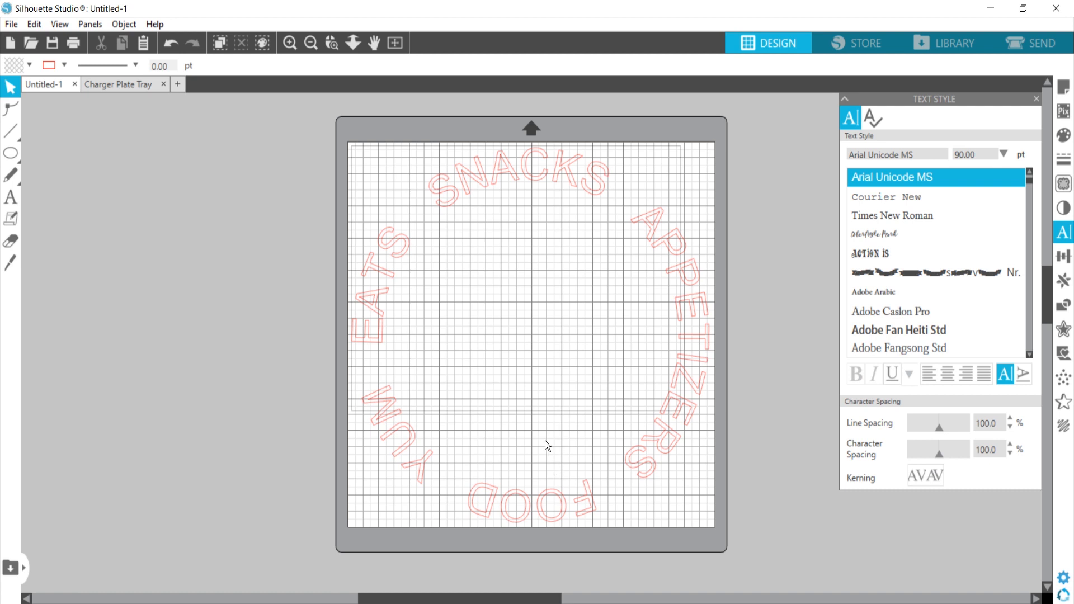